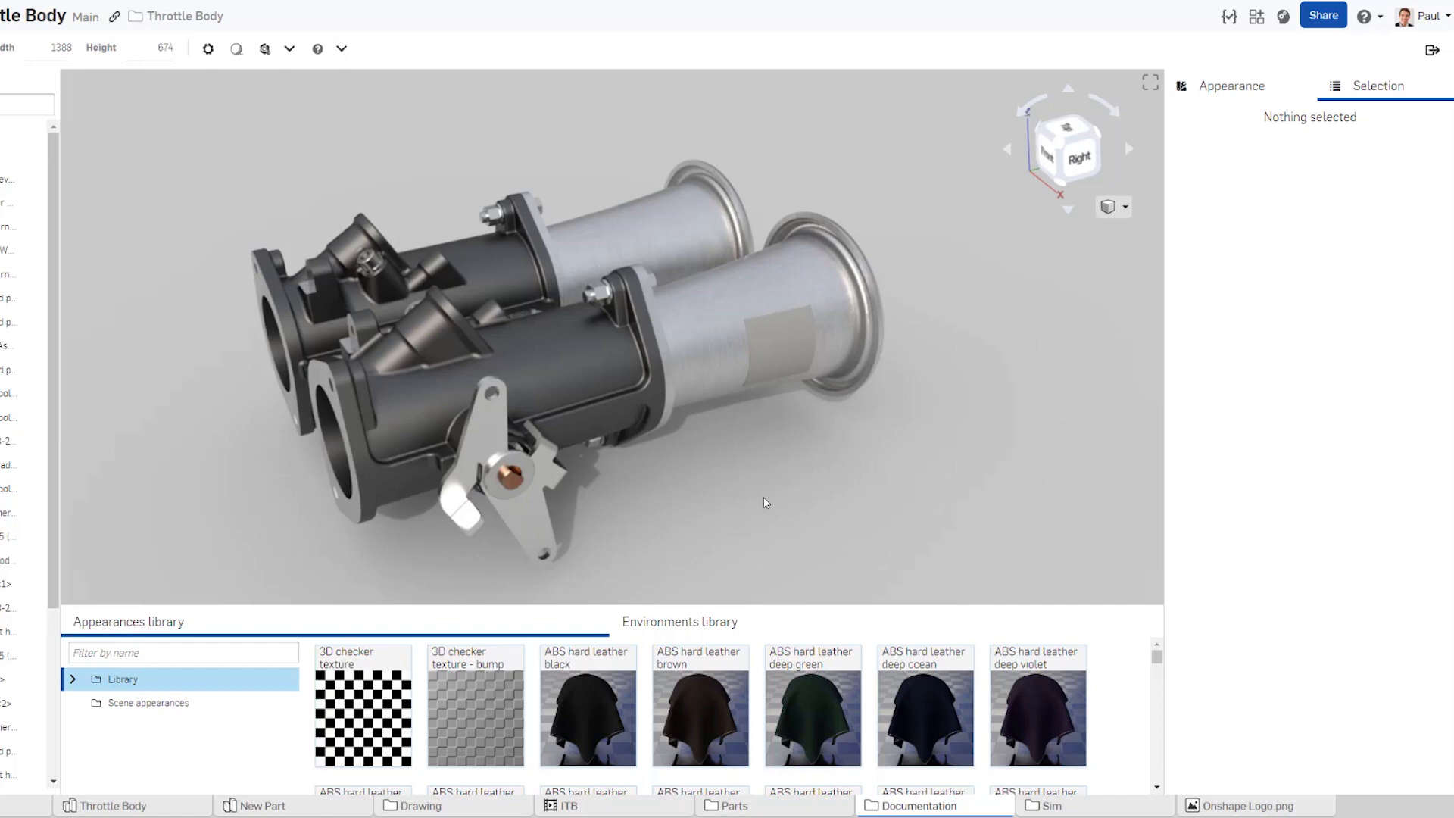
mouse_move(727, 338)
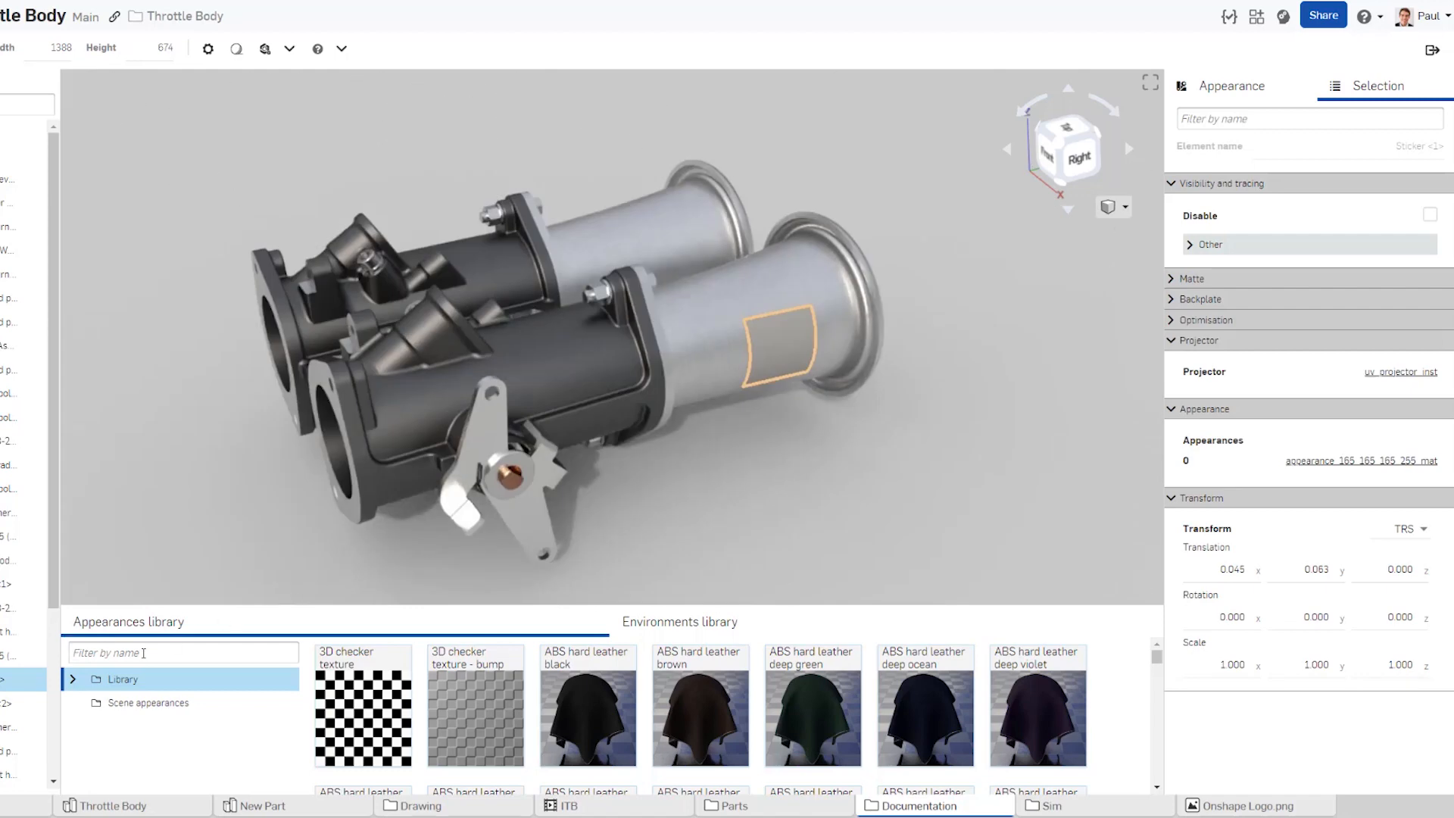
- Filter the appearances library for 'sticker' to find the simple sticker appearance
type("sticker")
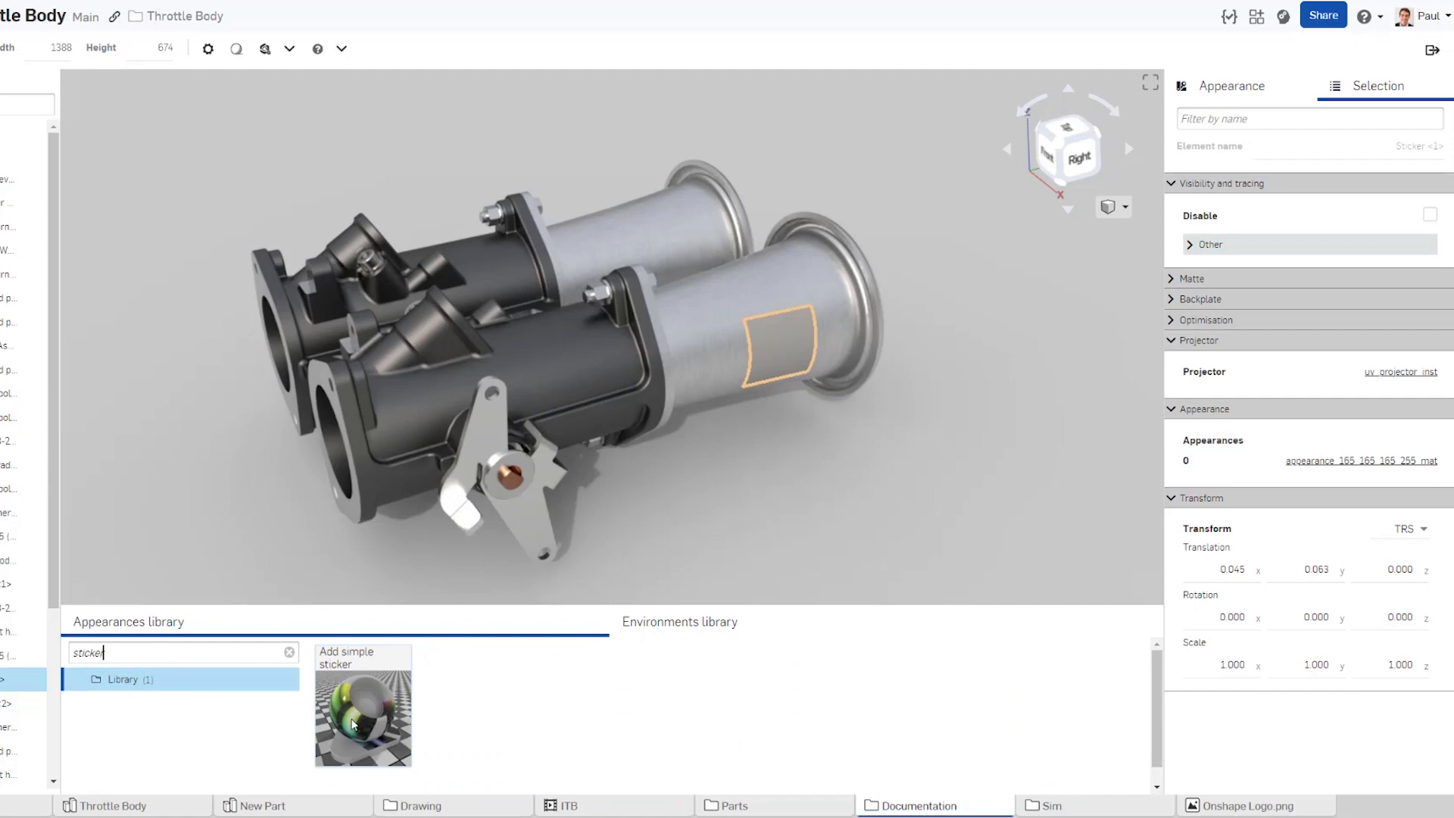
mouse_move(783, 350)
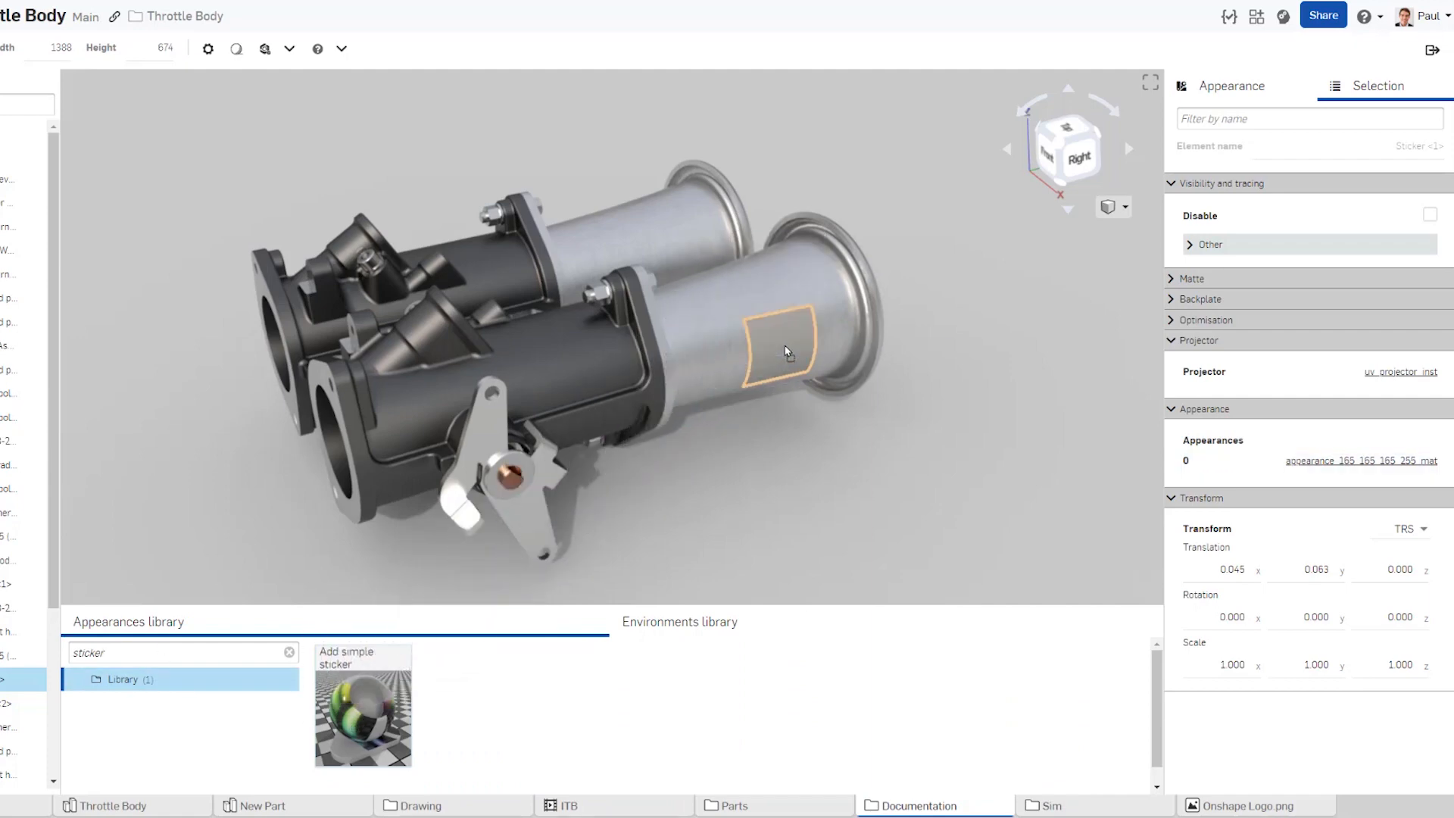
- Assign the simple sticker appearance to the trumpet's sticker face with sticker mask 1.000
left_click(782, 352)
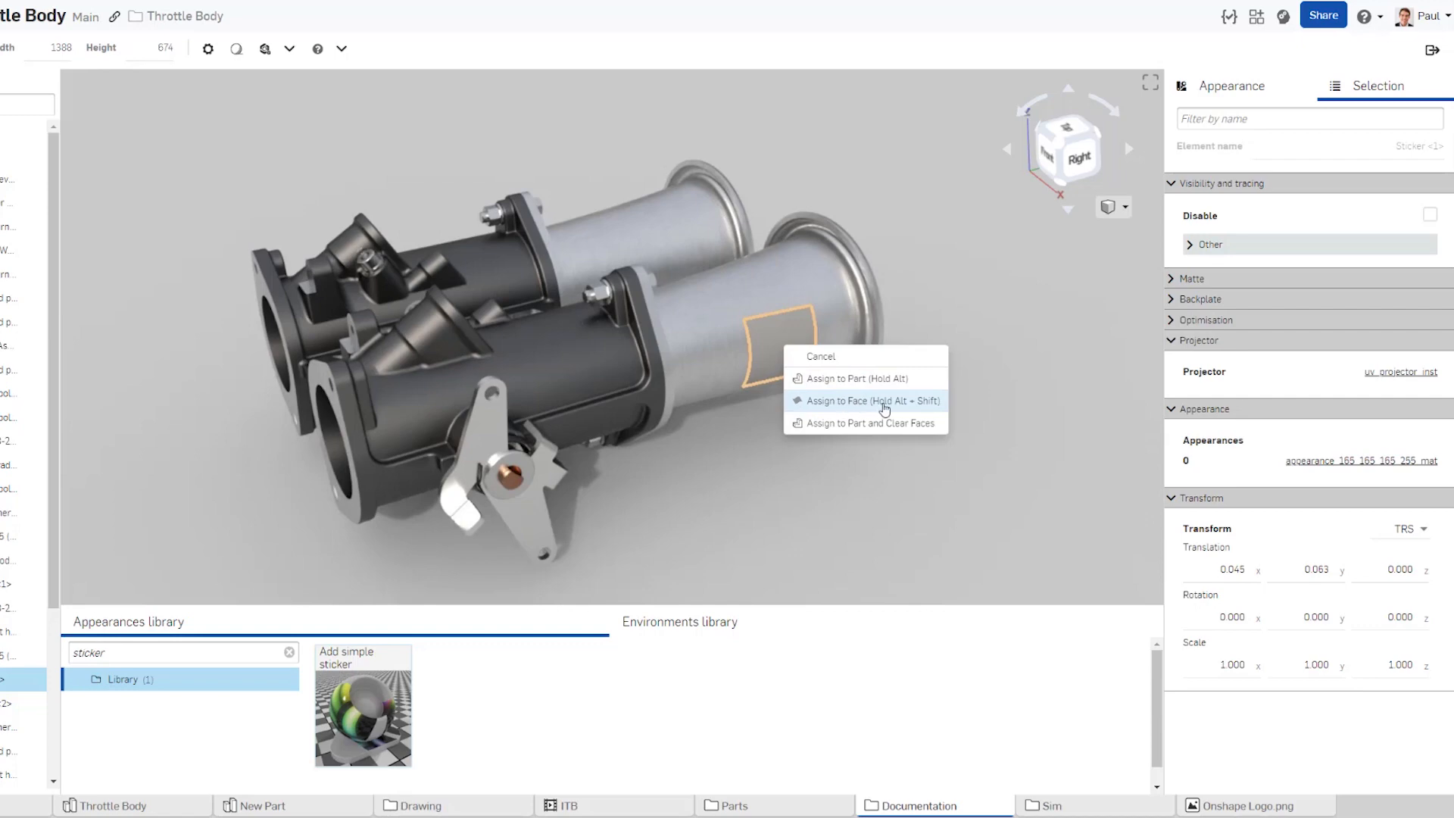
left_click(870, 400)
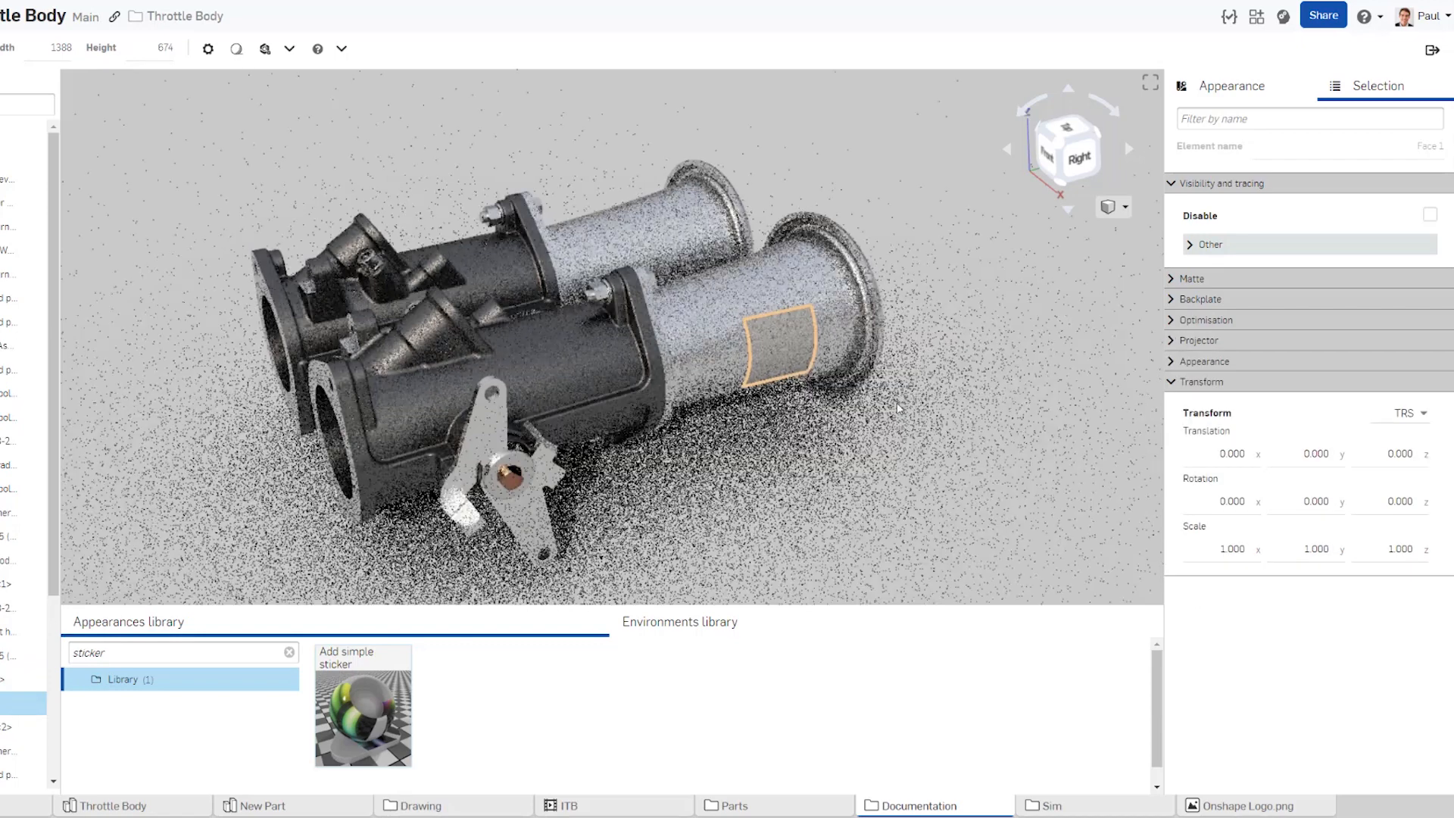
left_click(1202, 361)
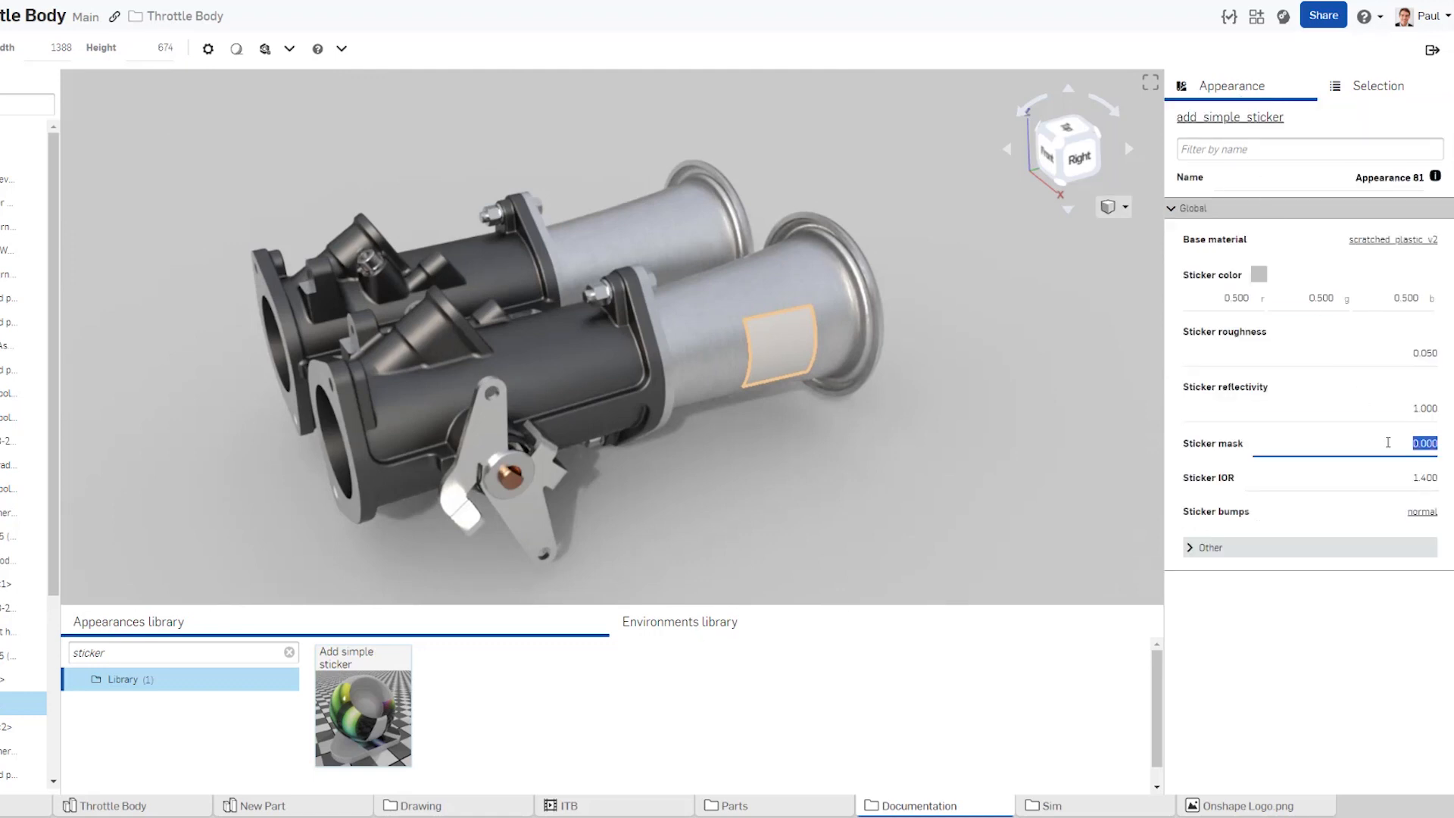
type("1.000")
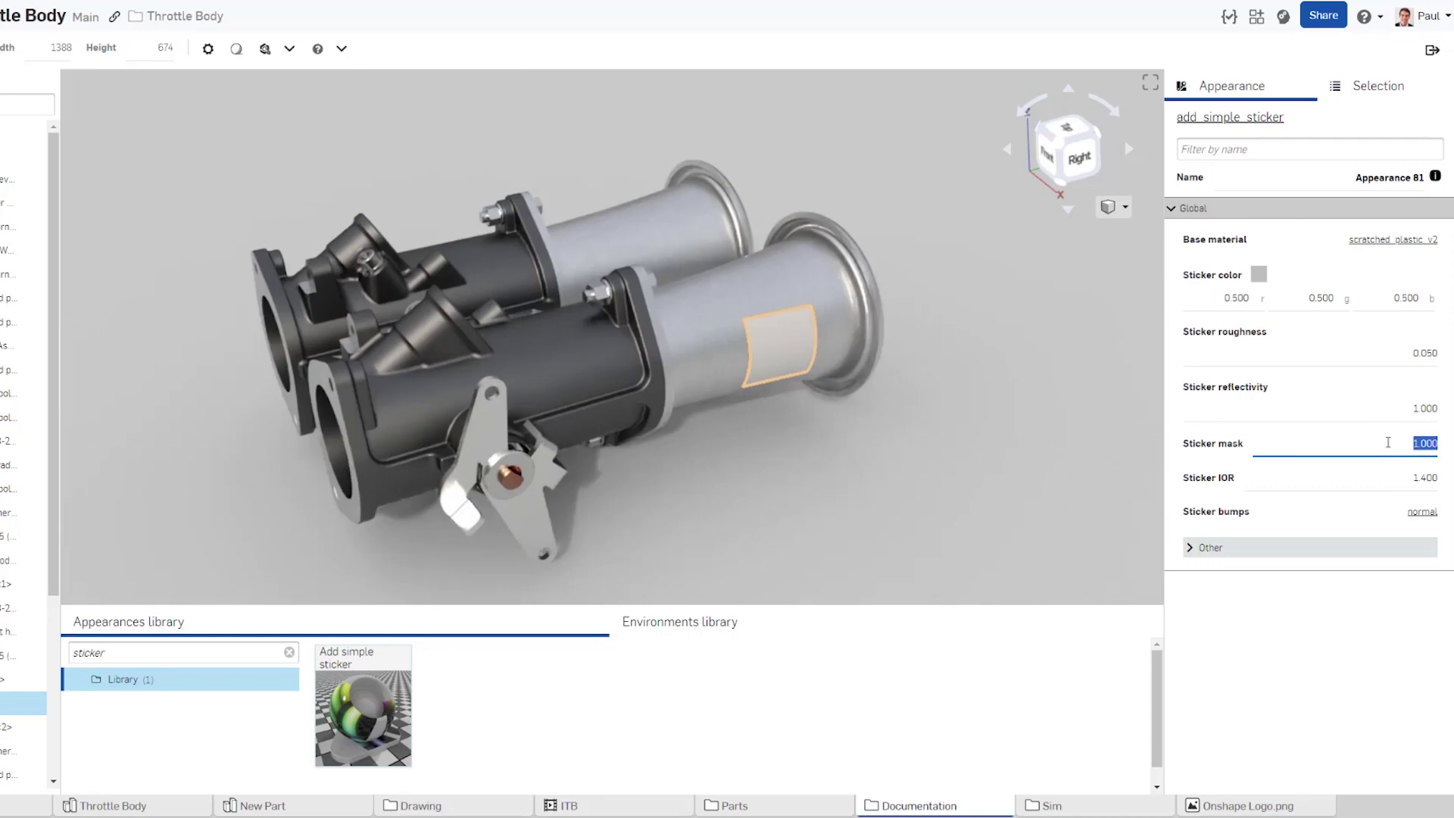
mouse_move(542, 630)
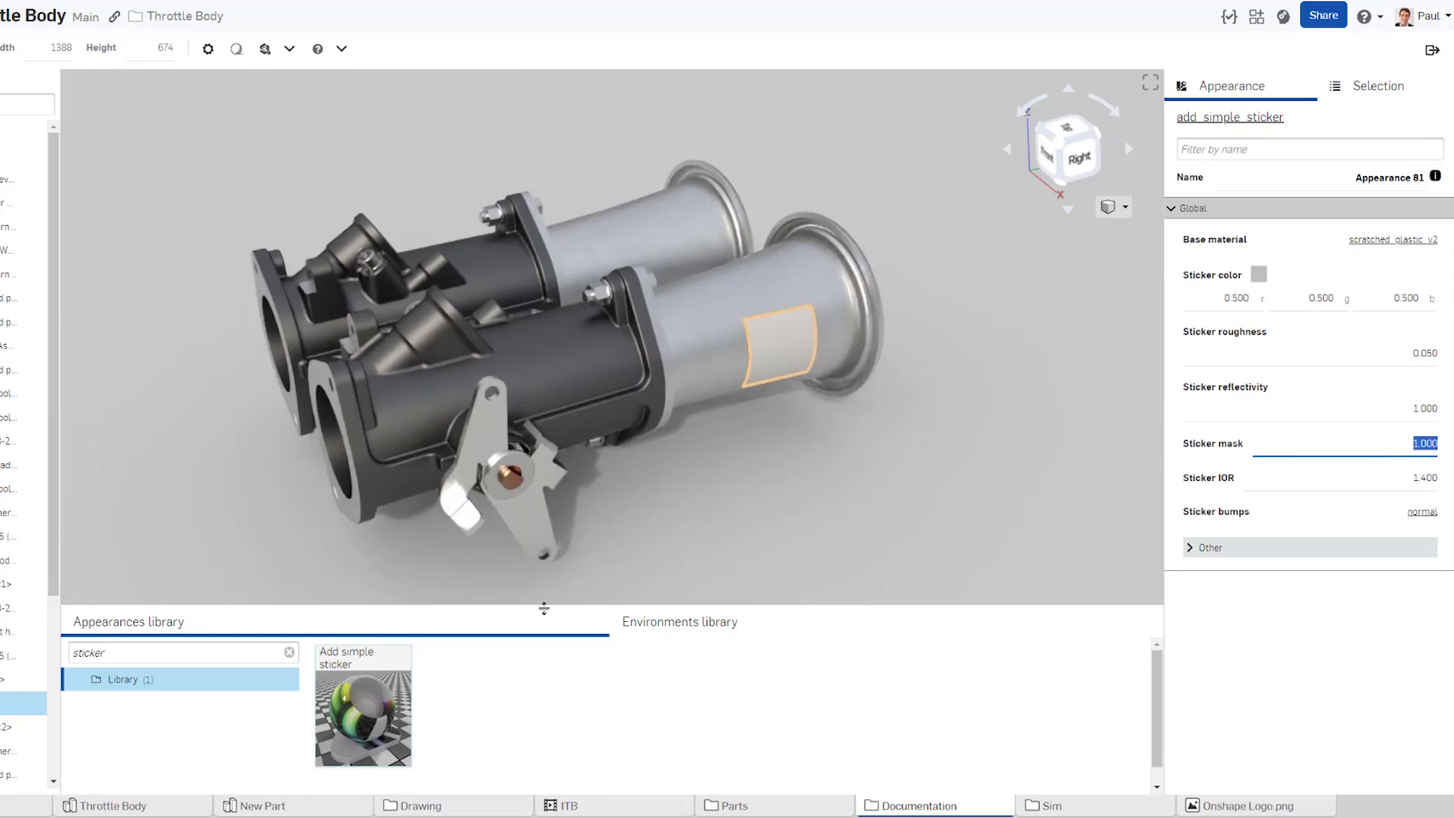
- Filter the library for 'file' and feed a File texture into the sticker color input
left_click(288, 651)
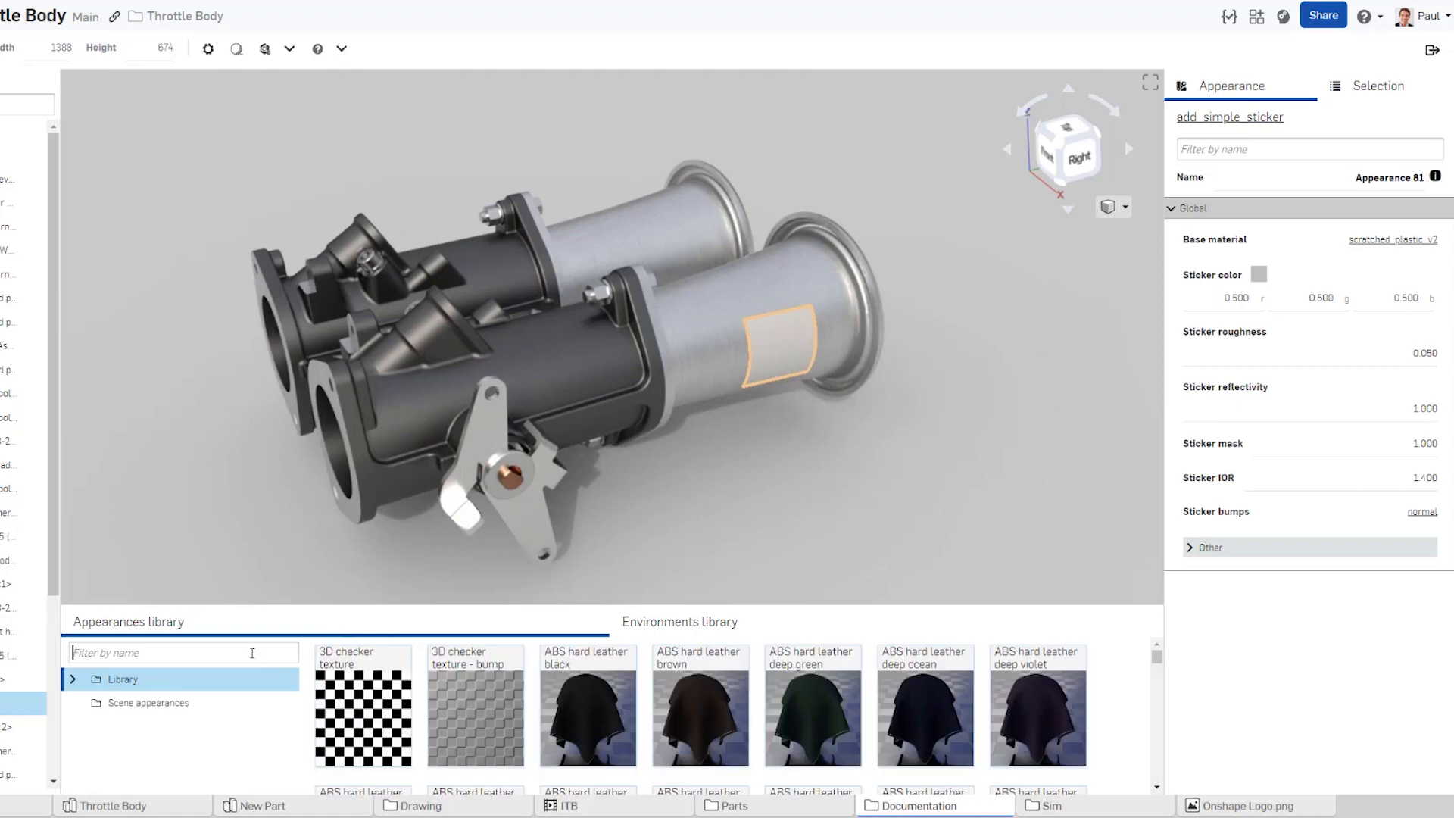
type("r")
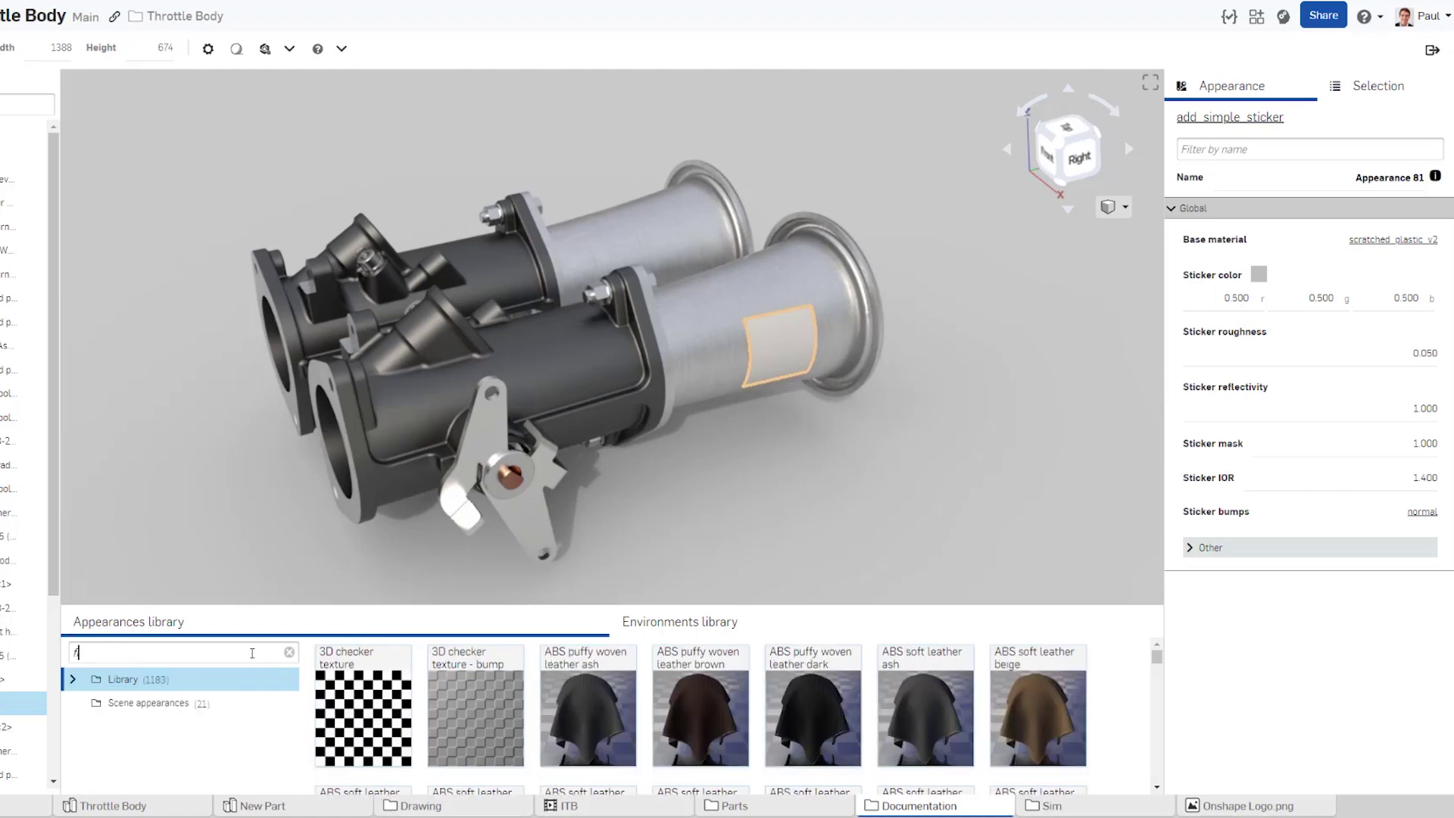
type("ile")
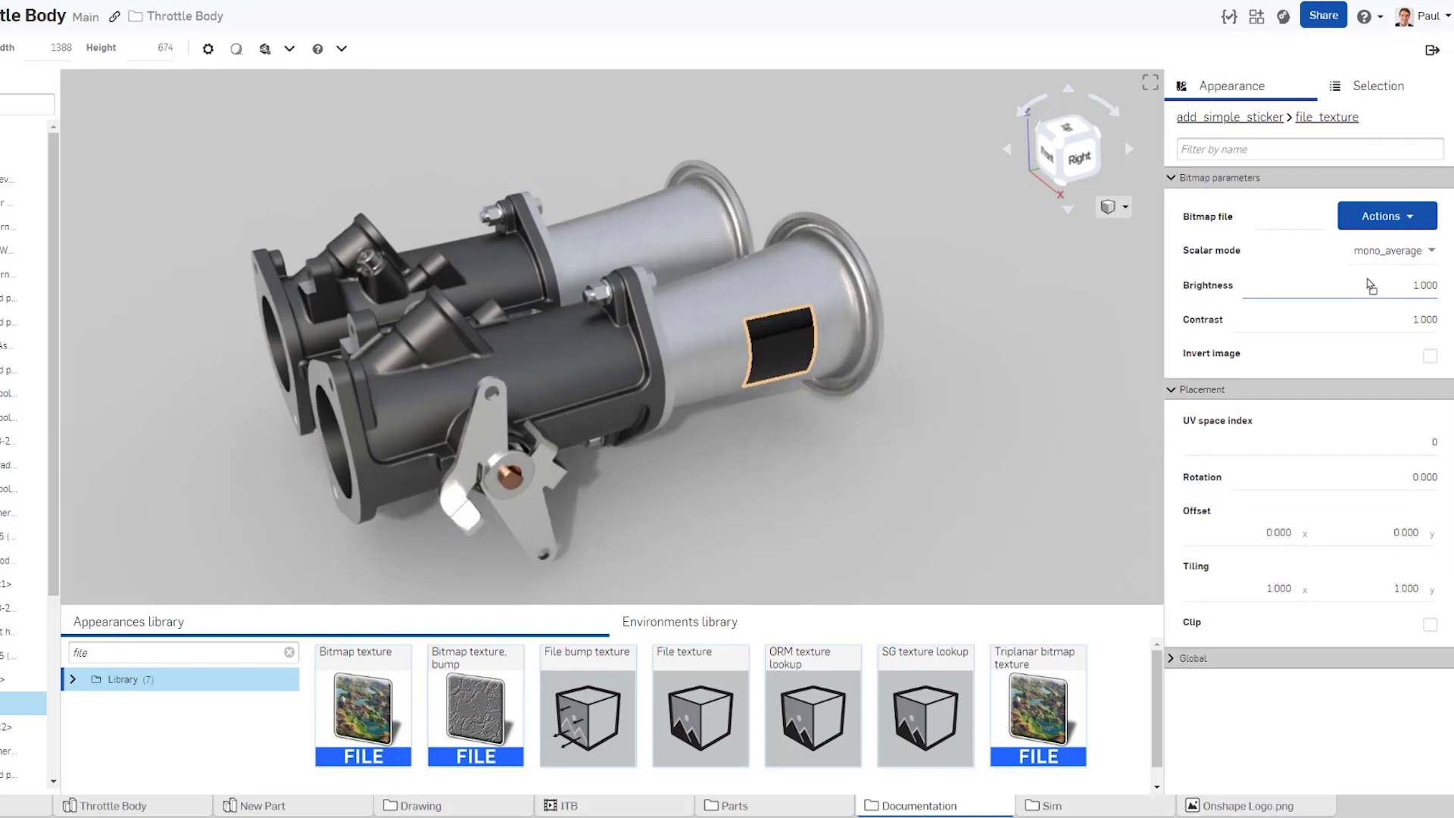
- Choose Onshape Logo.png as the image for the sticker's file texture
left_click(1388, 215)
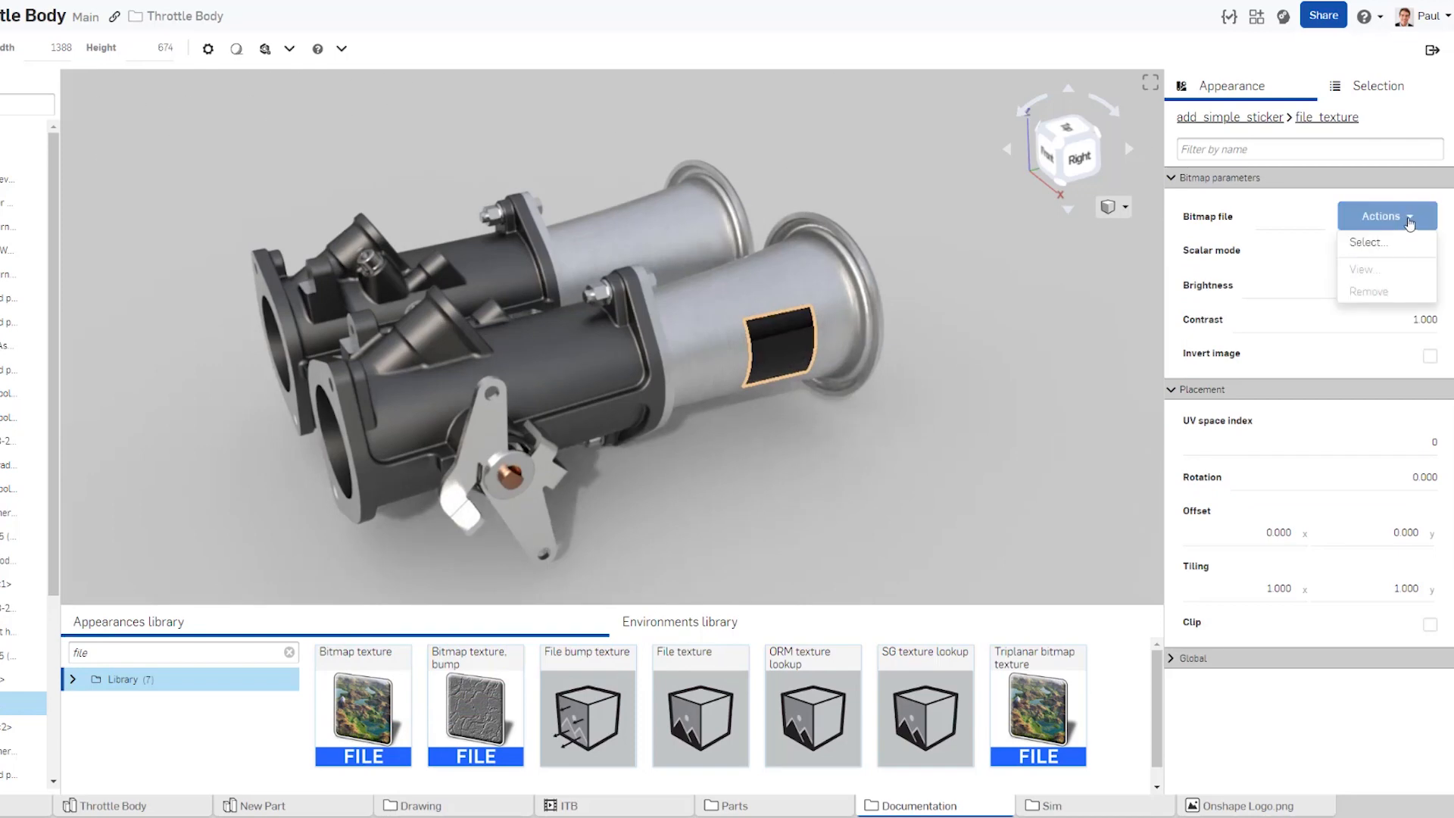
left_click(1369, 242)
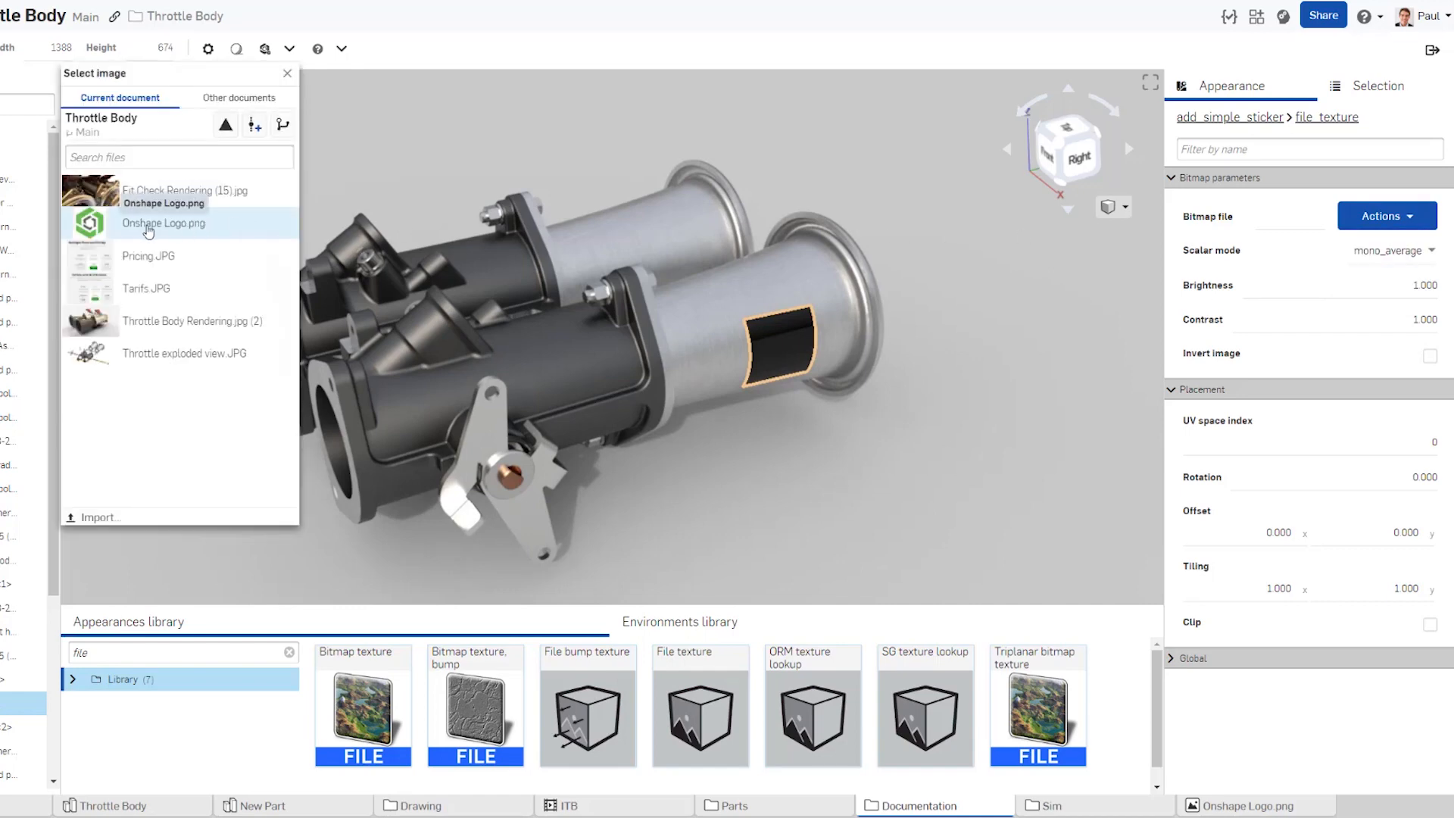
double_click(163, 222)
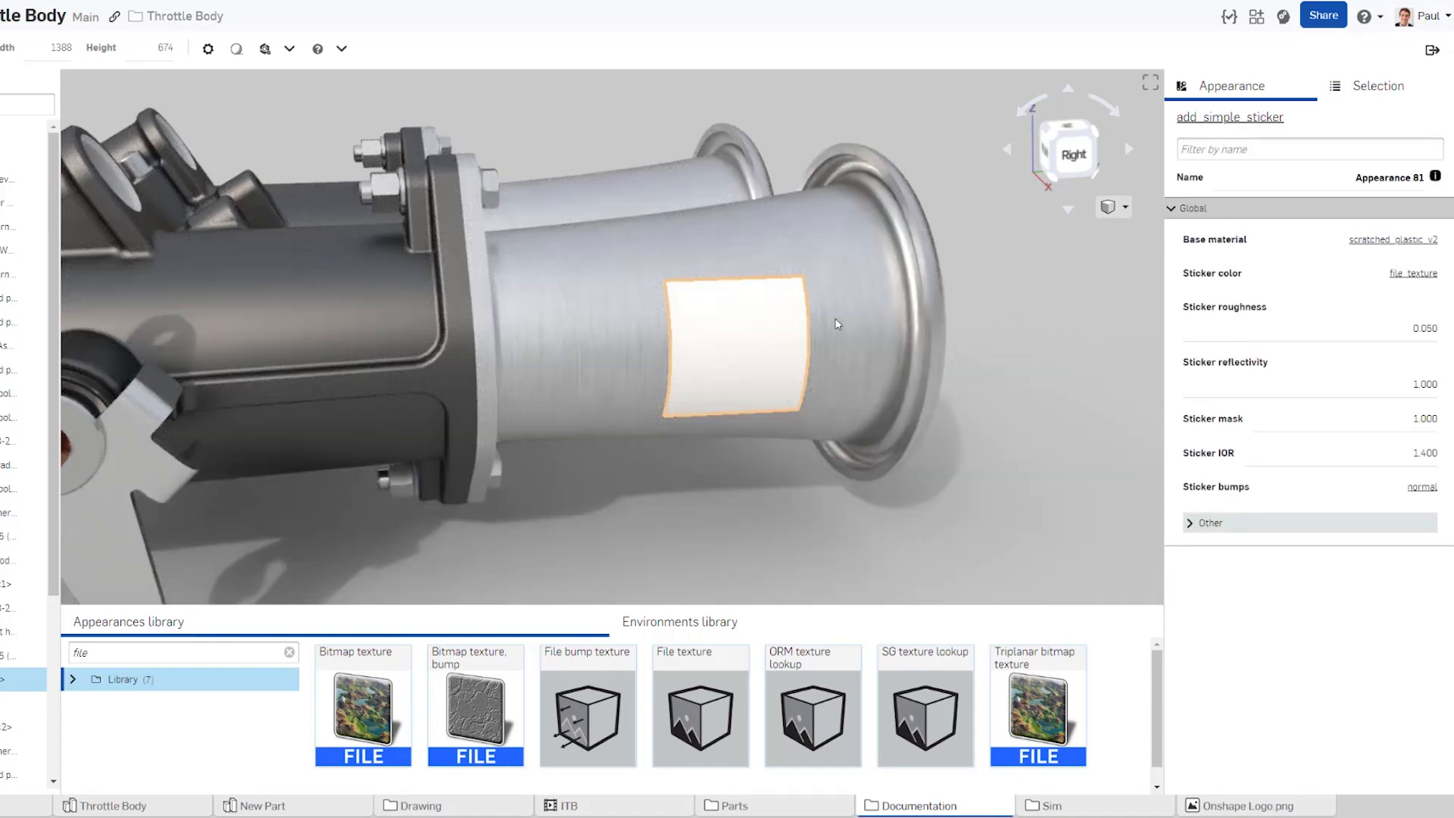
- Give the sticker's uv_projector a coordinate projection appearance, still in world coordinates
left_click(1376, 85)
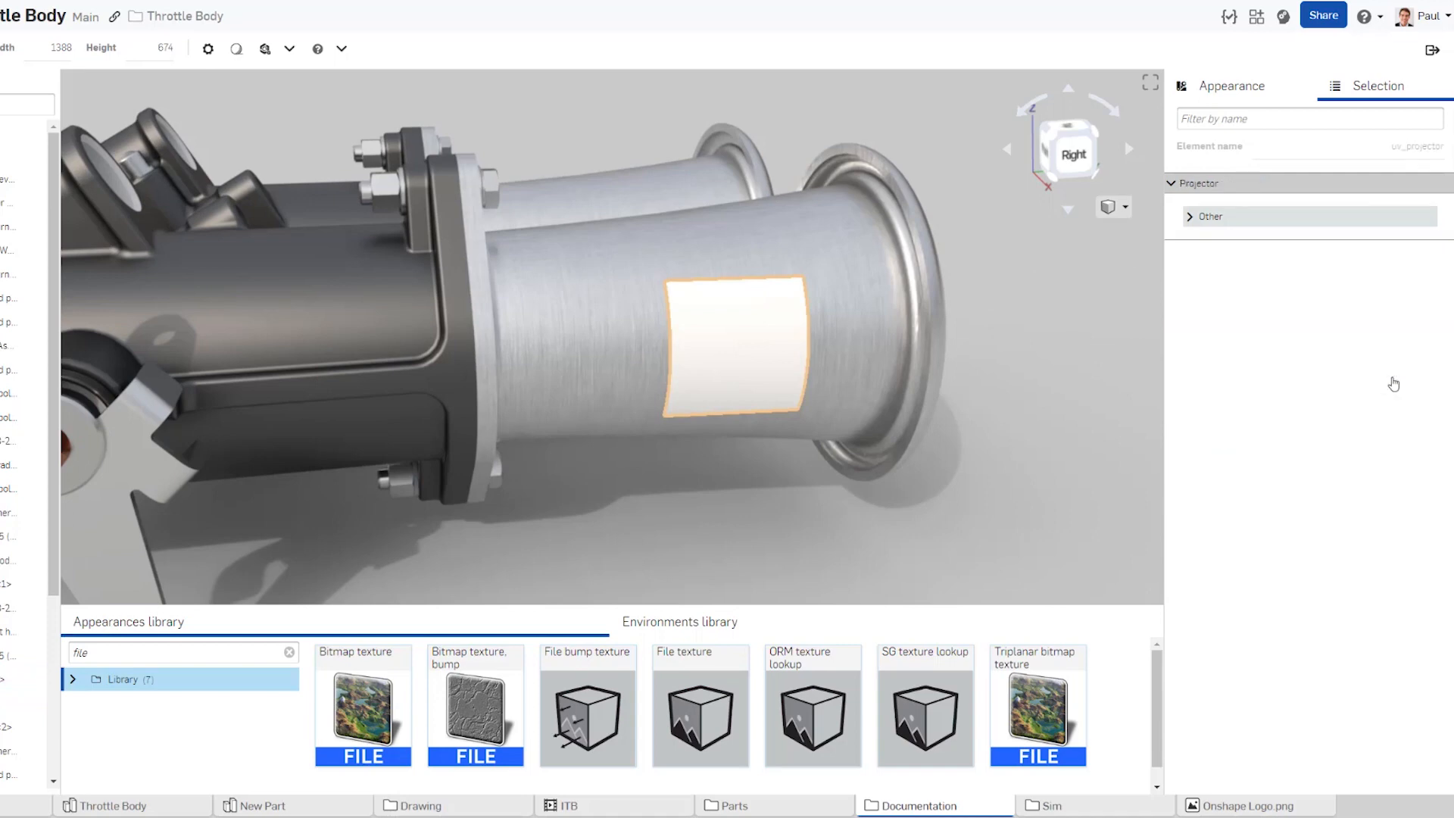
left_click(1191, 216)
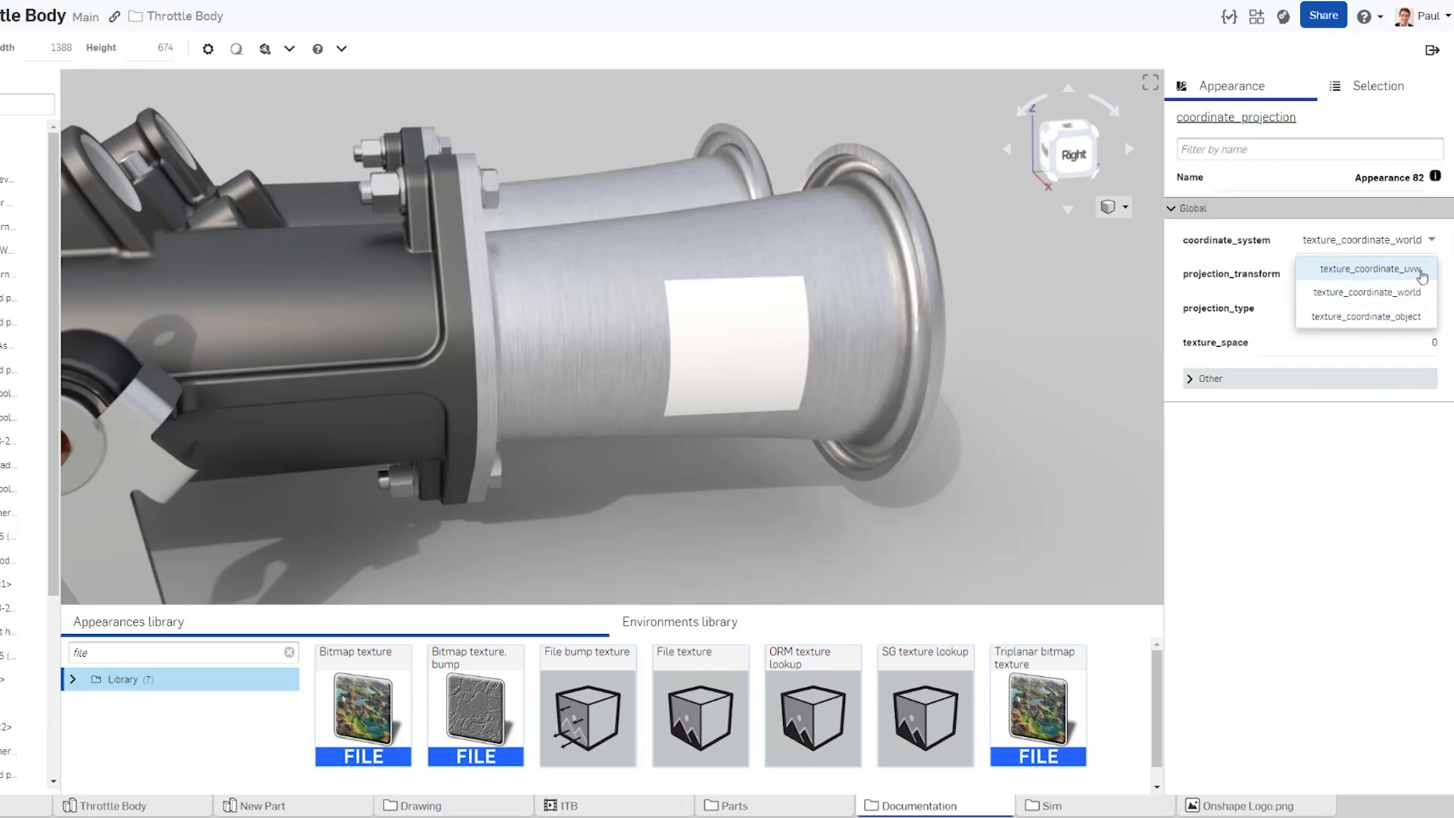
- Project the logo with texture_coordinate_uvw coordinates and projection_planar type
left_click(1368, 270)
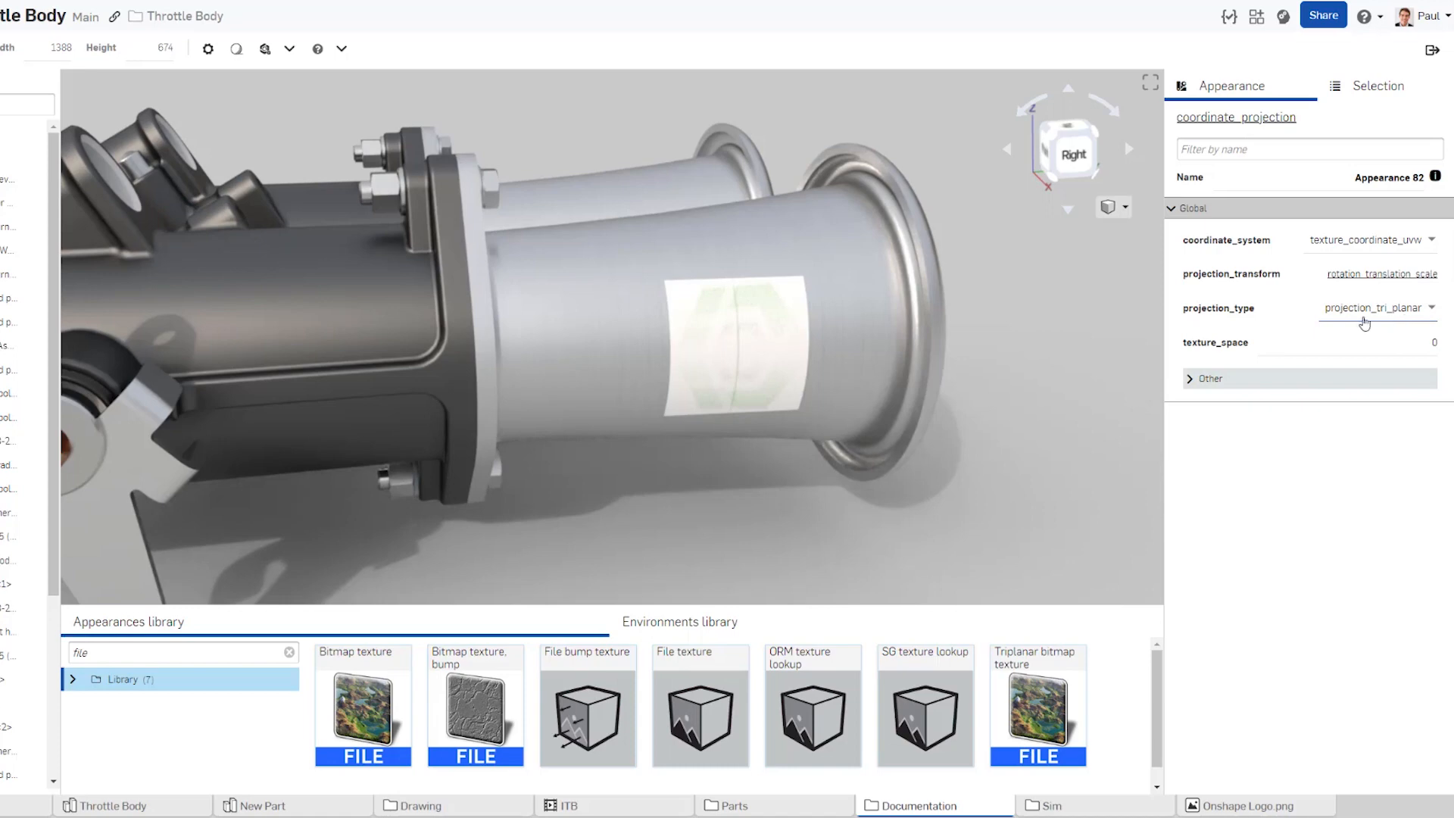
left_click(1412, 307)
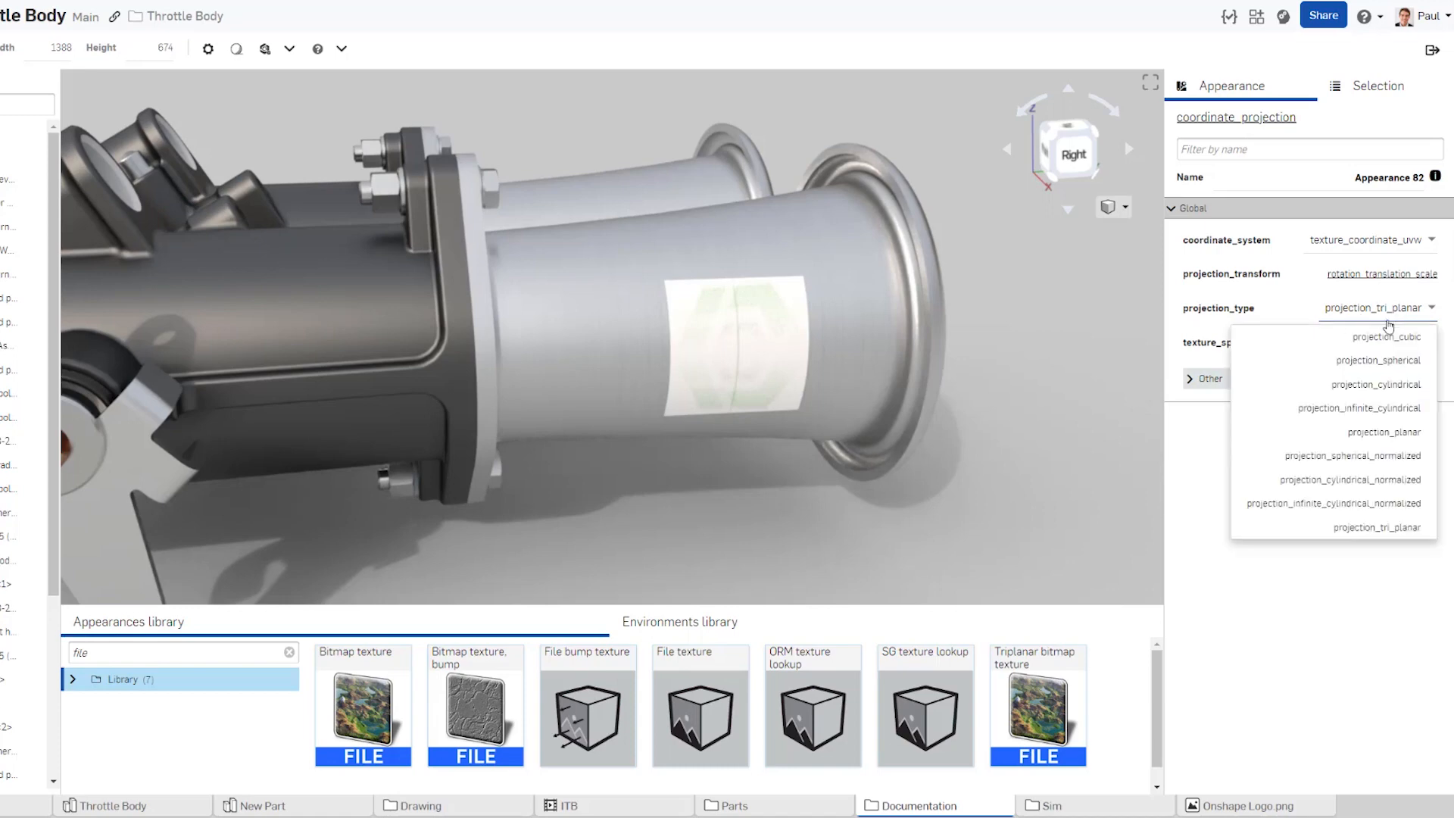
left_click(1375, 432)
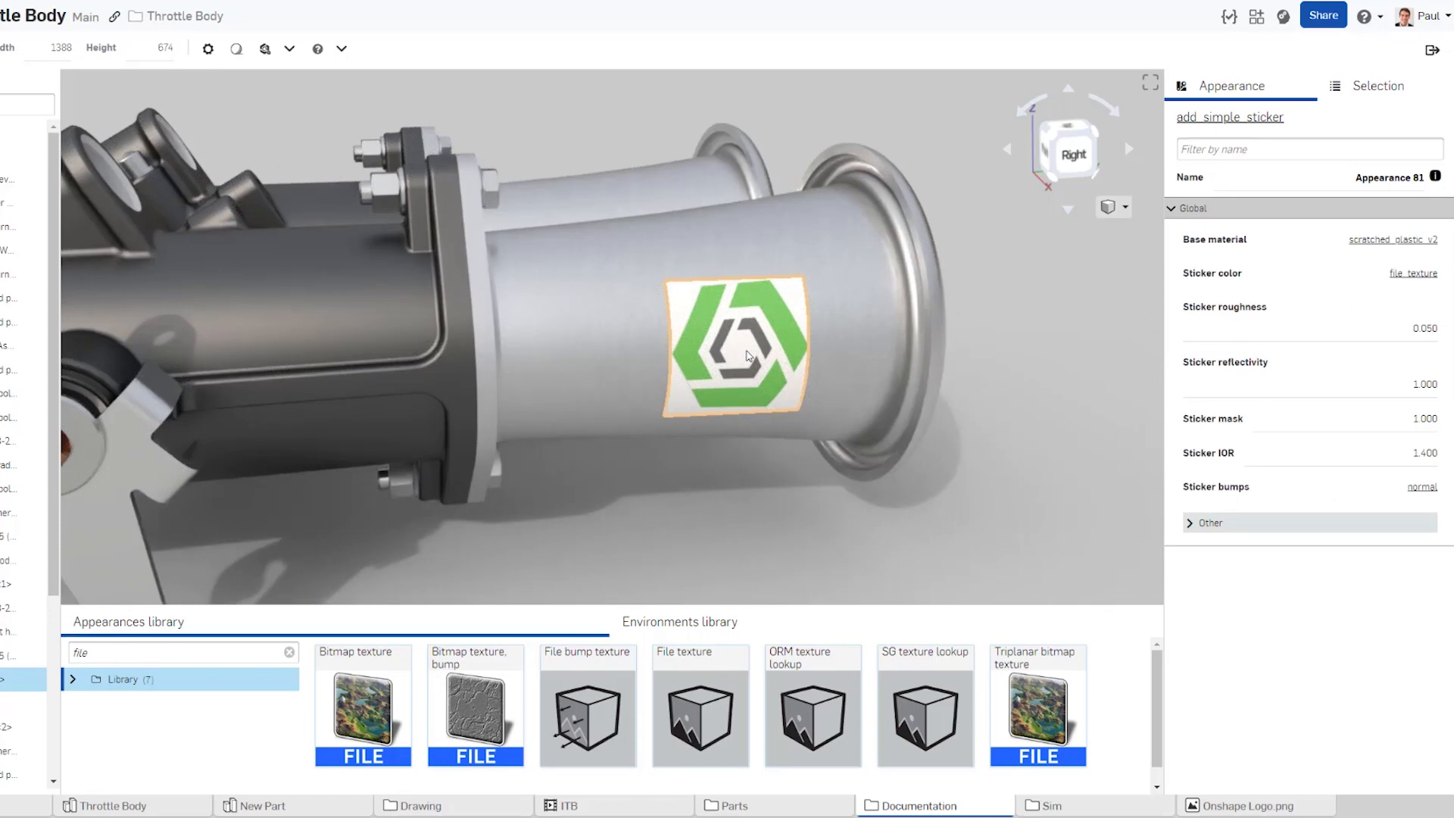
left_click(1413, 273)
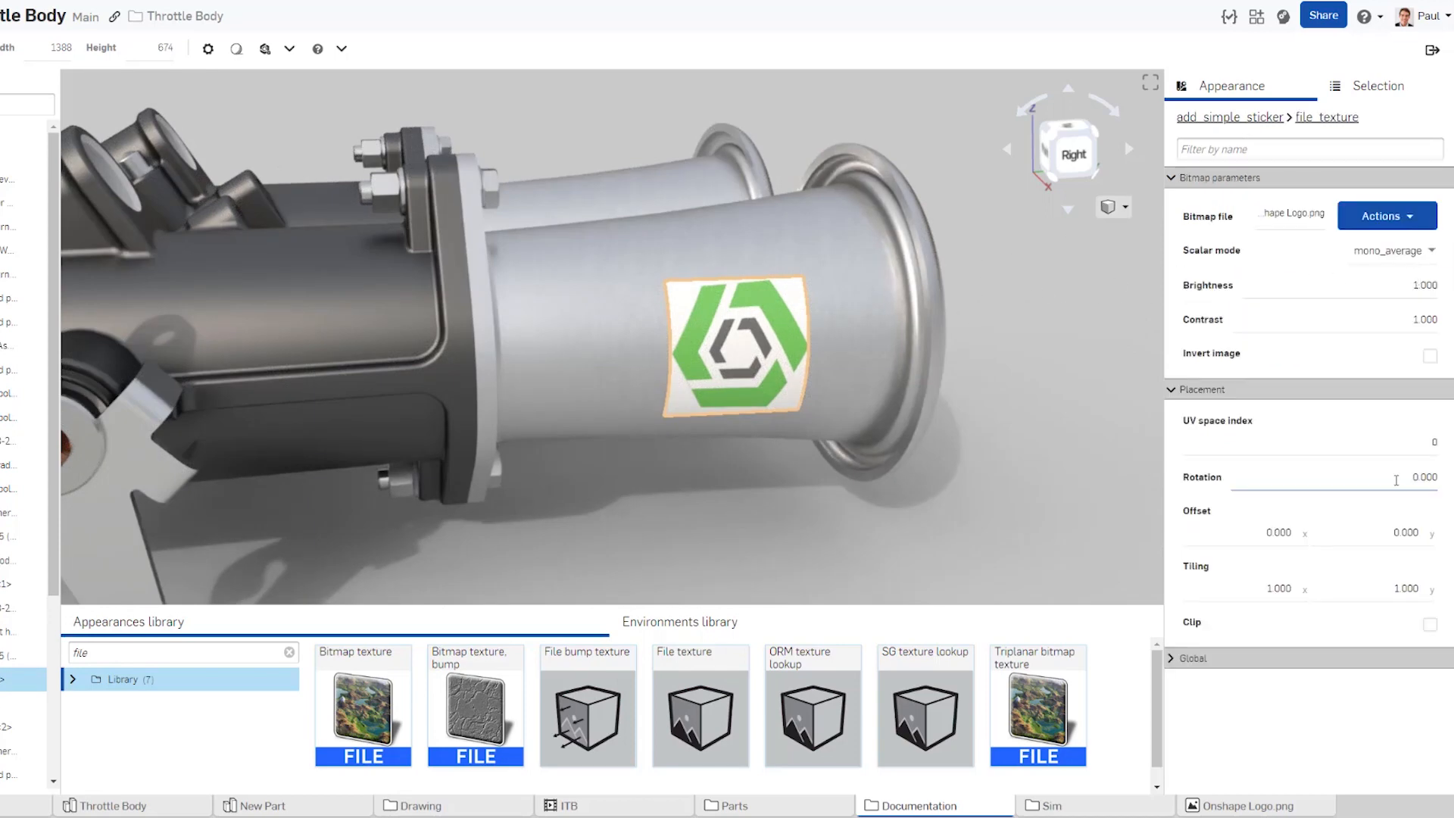